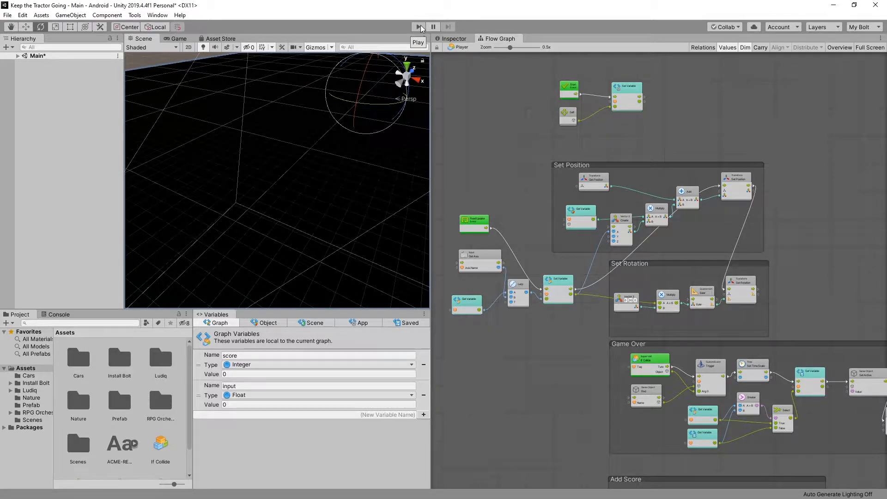
Maximize the flow graph view so the Get Axis, Lerp and Set Variable nodes fill the editor.
{"action": "left_click", "coordinate": [417, 27]}
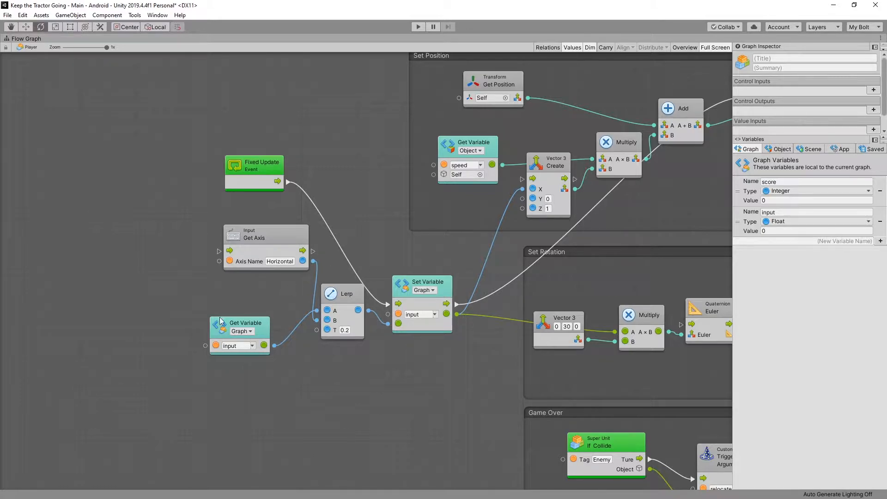
{"action": "mouse_move", "coordinate": [461, 271]}
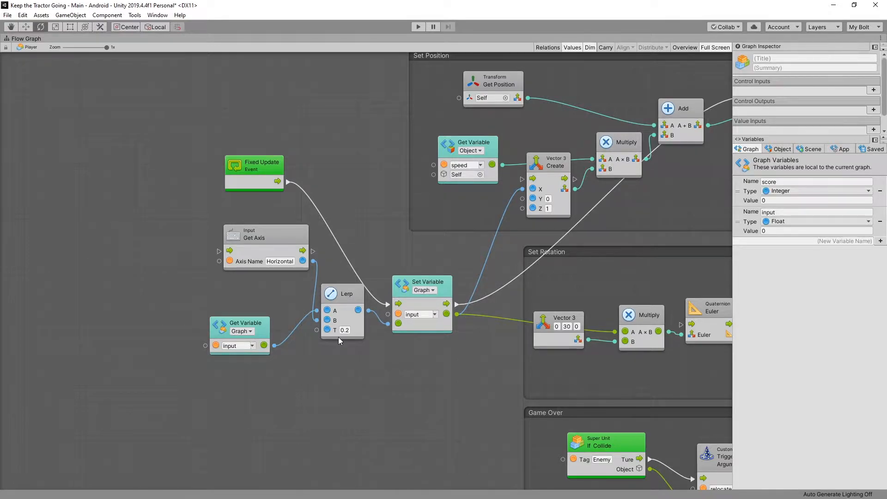
{"action": "mouse_move", "coordinate": [294, 344]}
{"action": "type", "text": "to"}
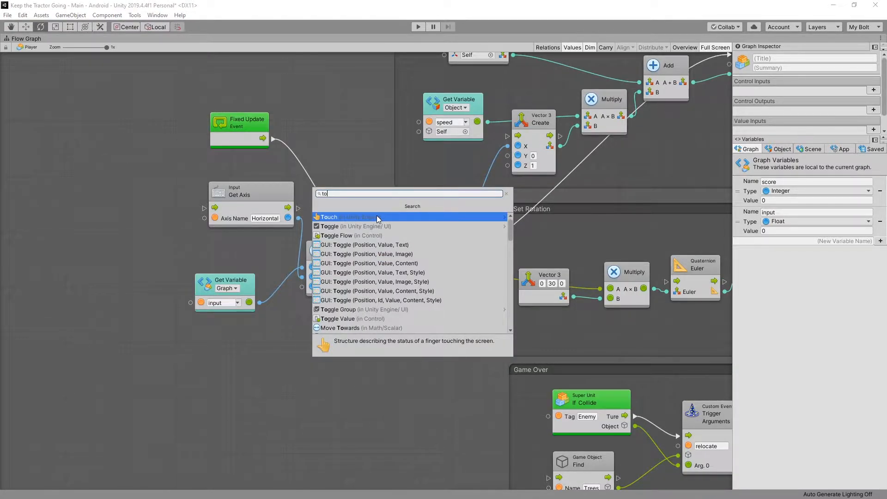
{"action": "left_click", "coordinate": [328, 216]}
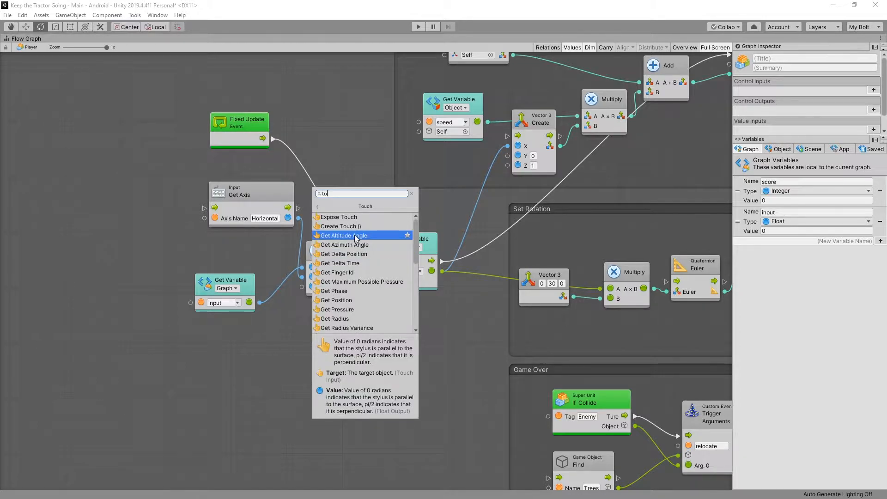
{"action": "mouse_move", "coordinate": [339, 226]}
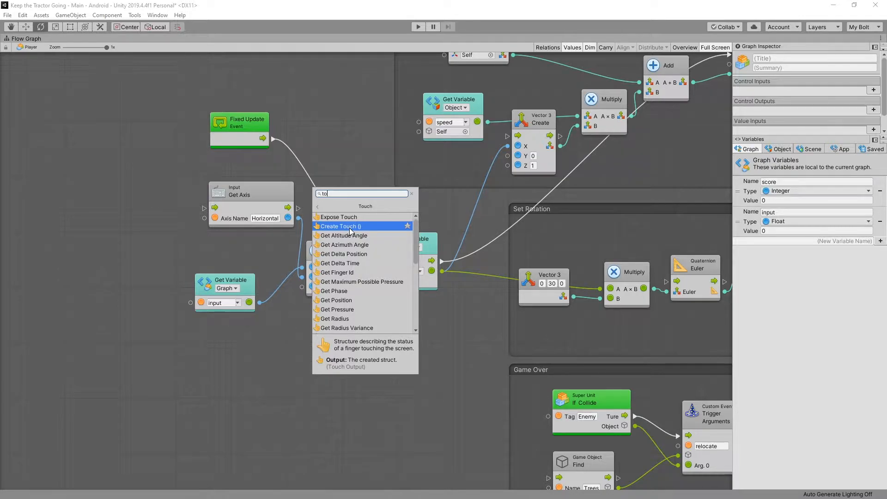
{"action": "mouse_move", "coordinate": [348, 232]}
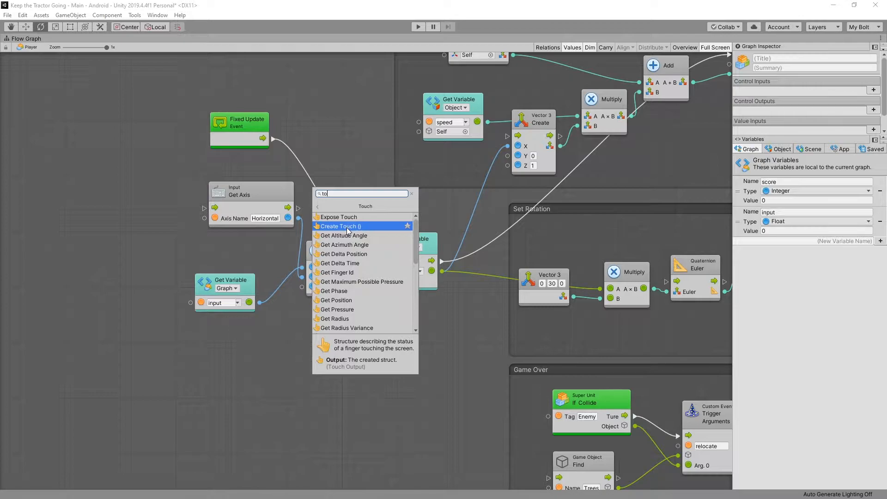
{"action": "type", "text": "mouse touch"}
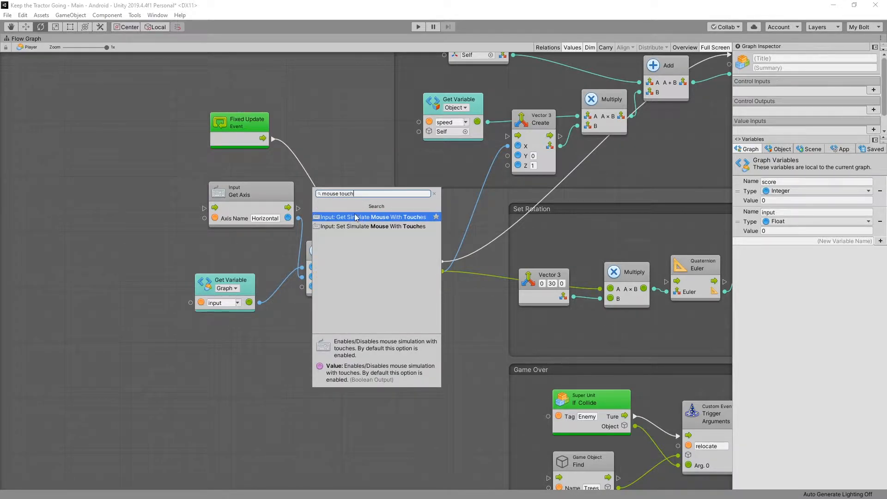
{"action": "mouse_move", "coordinate": [344, 223]}
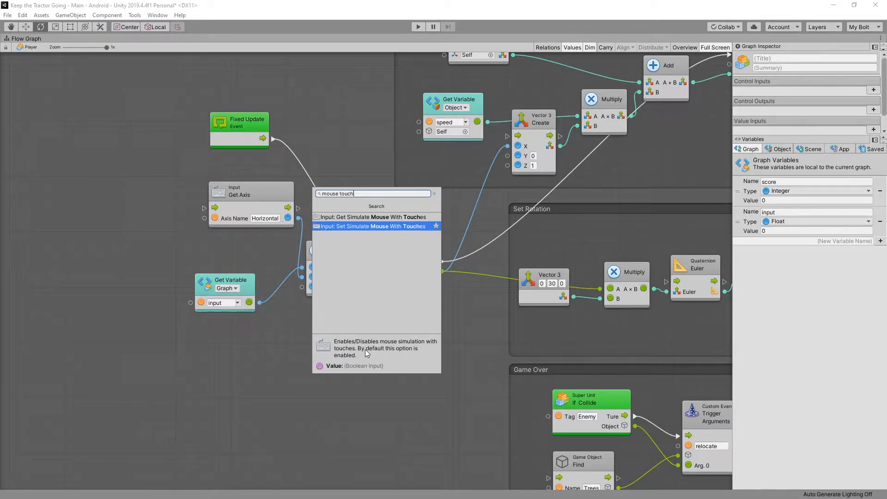
{"action": "mouse_move", "coordinate": [421, 355]}
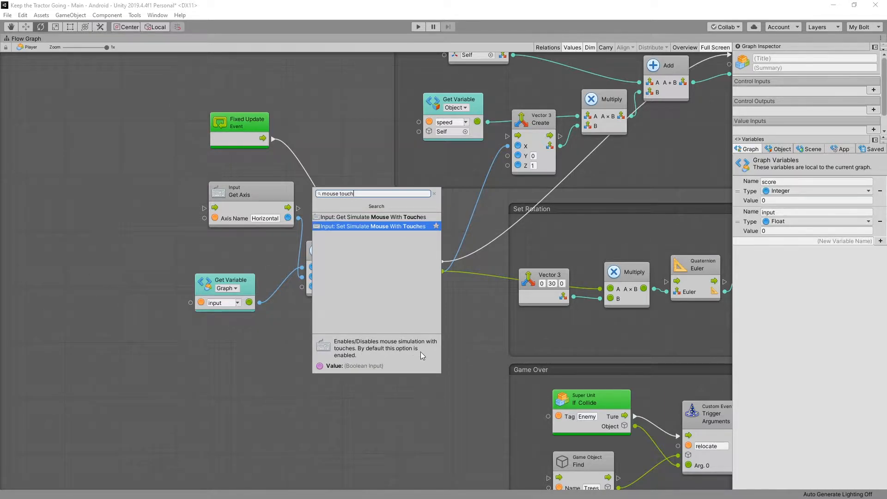
{"action": "mouse_move", "coordinate": [373, 325]}
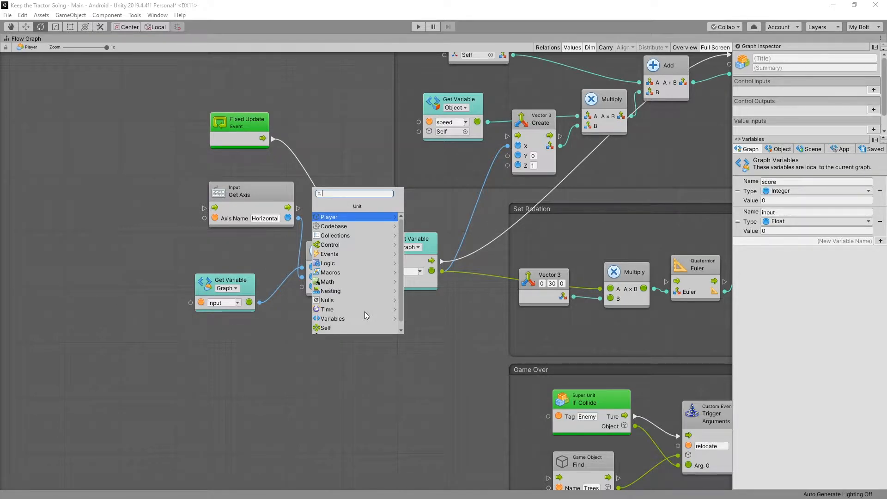
Add a Get Mouse Button node and a Select unit driven by its output for the Lerp chain.
{"action": "type", "text": "mous"}
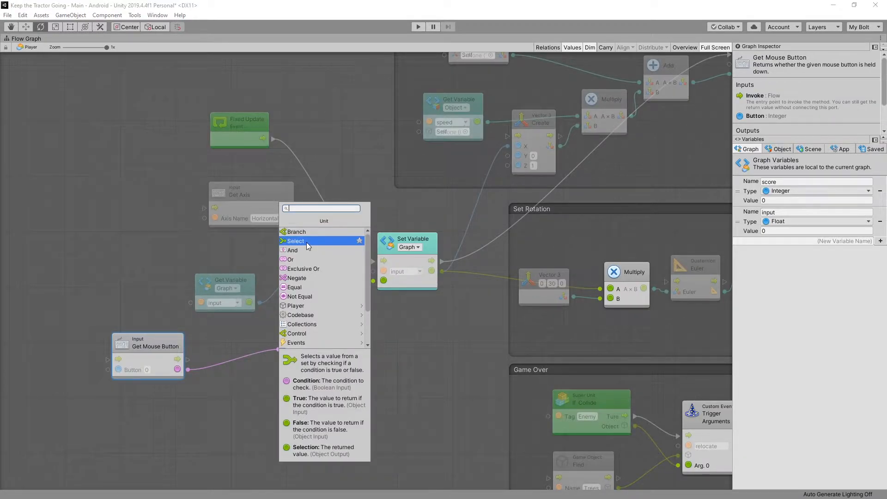
{"action": "left_click", "coordinate": [294, 240]}
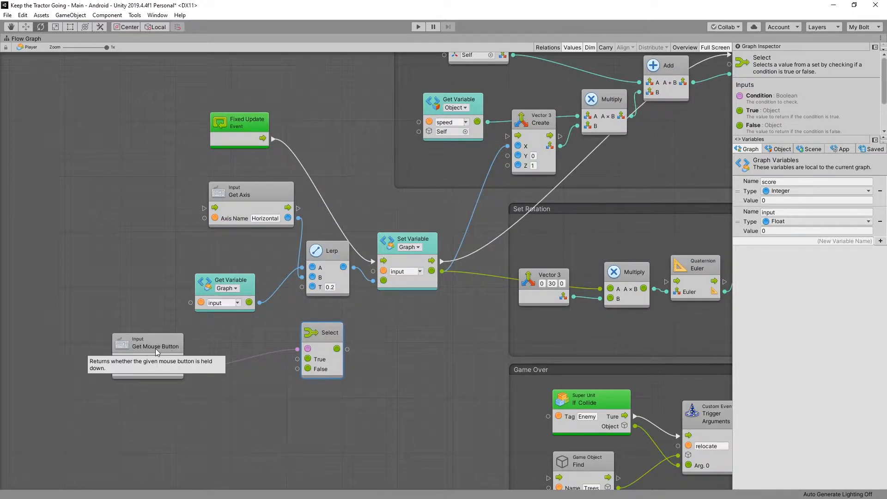
{"action": "mouse_move", "coordinate": [240, 348]}
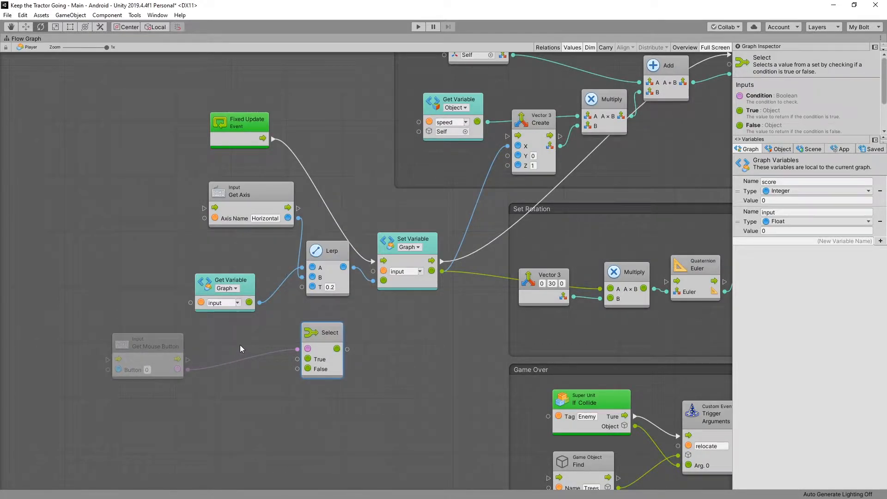
{"action": "mouse_move", "coordinate": [307, 316]}
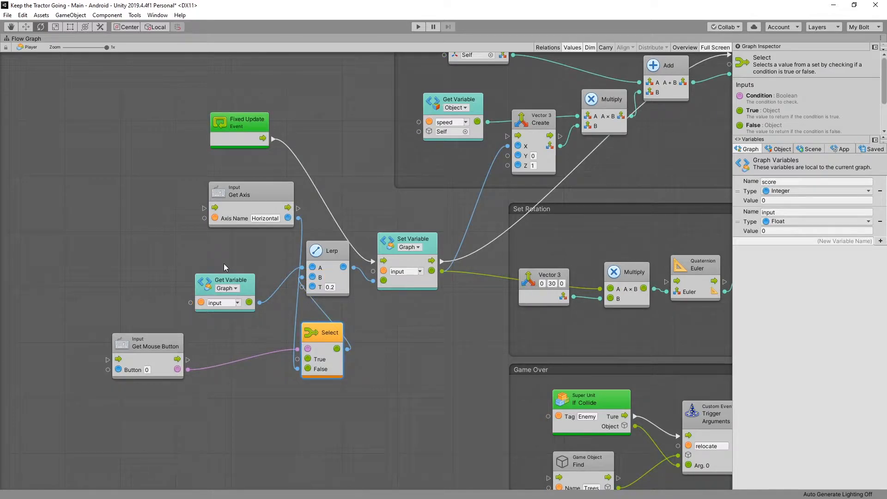
{"action": "mouse_move", "coordinate": [145, 382]}
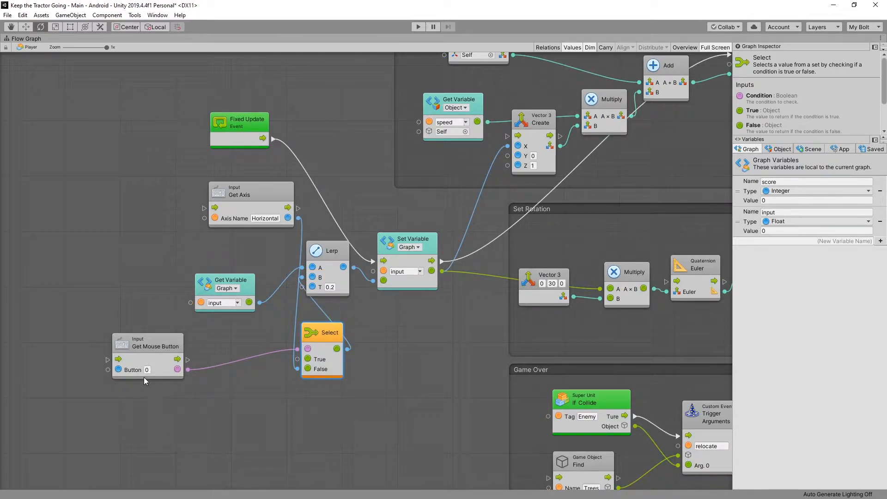
{"action": "mouse_move", "coordinate": [250, 369]}
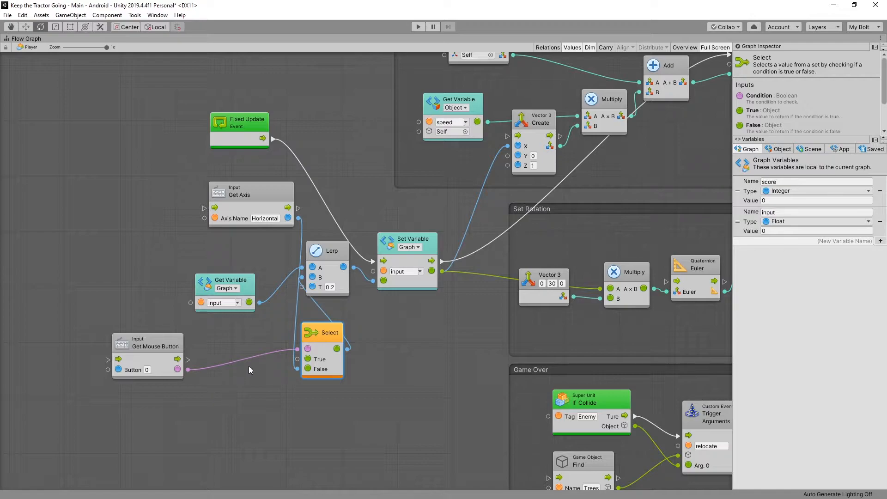
{"action": "mouse_move", "coordinate": [202, 408]}
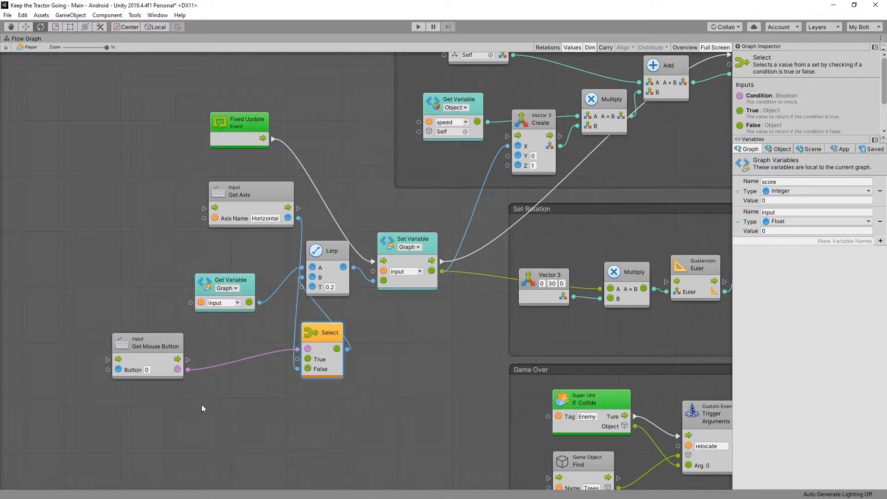
{"action": "mouse_move", "coordinate": [128, 432]}
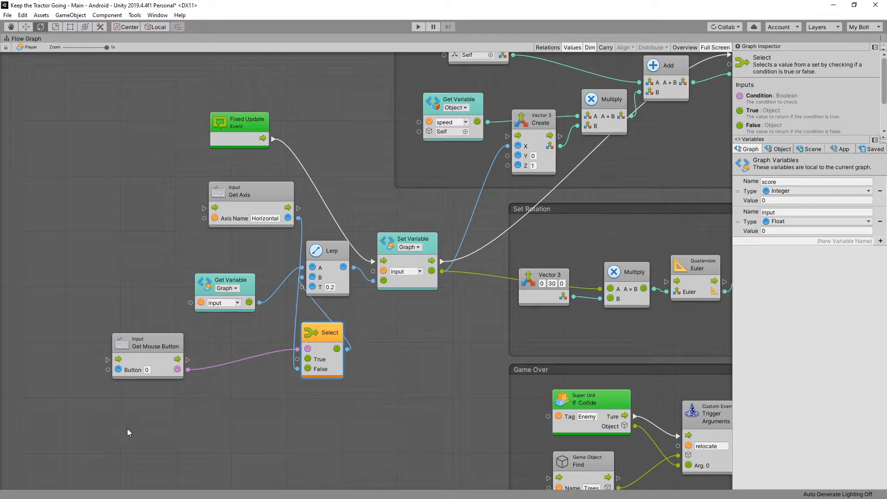
Add a Screen To Viewport Point node and set its camera to Main Camera.
{"action": "right_click", "coordinate": [128, 432]}
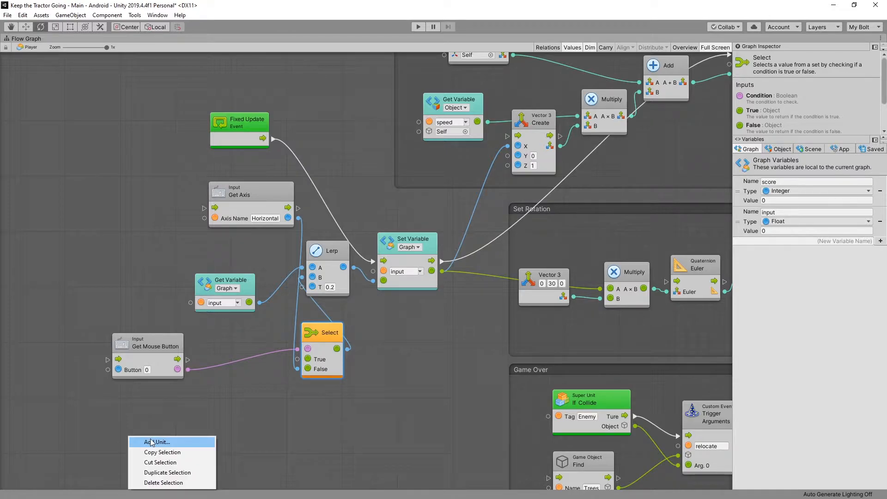
{"action": "left_click", "coordinate": [155, 442]}
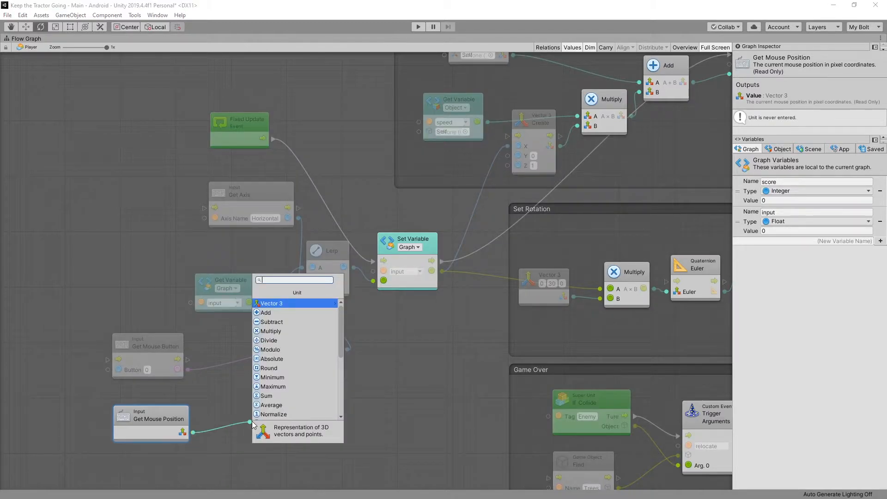
{"action": "type", "text": "screen to"}
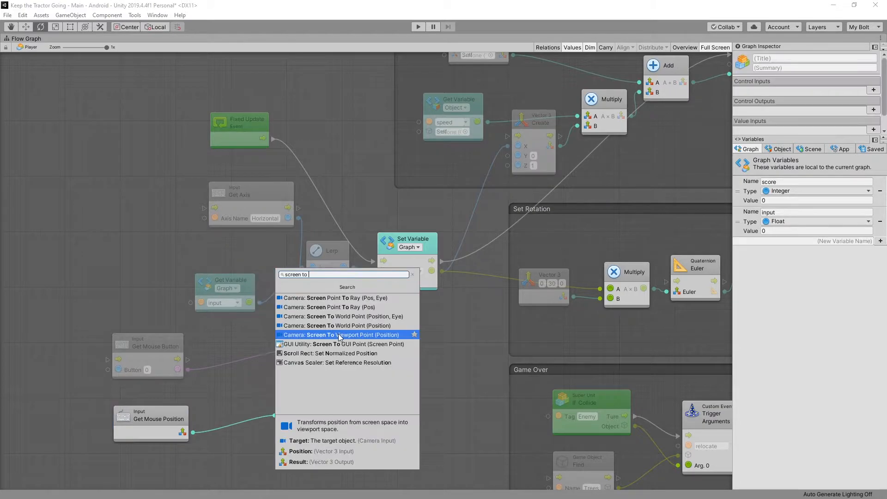
{"action": "left_click", "coordinate": [341, 335]}
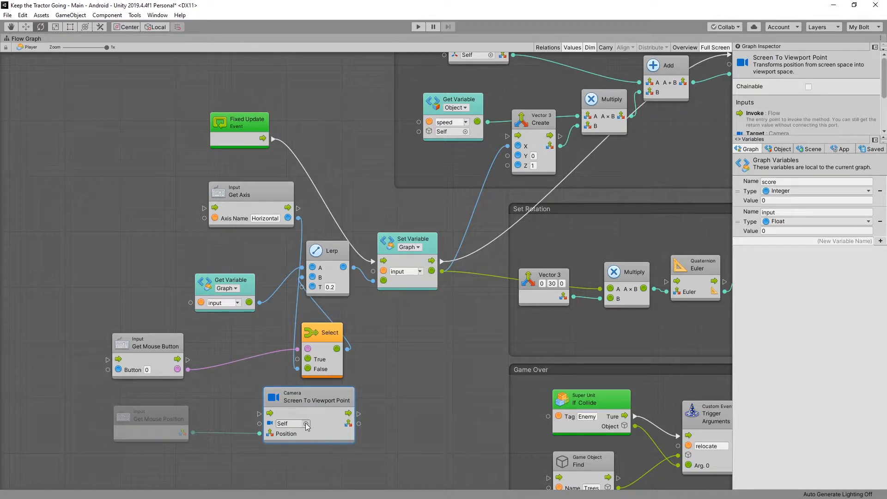
{"action": "left_click", "coordinate": [305, 423]}
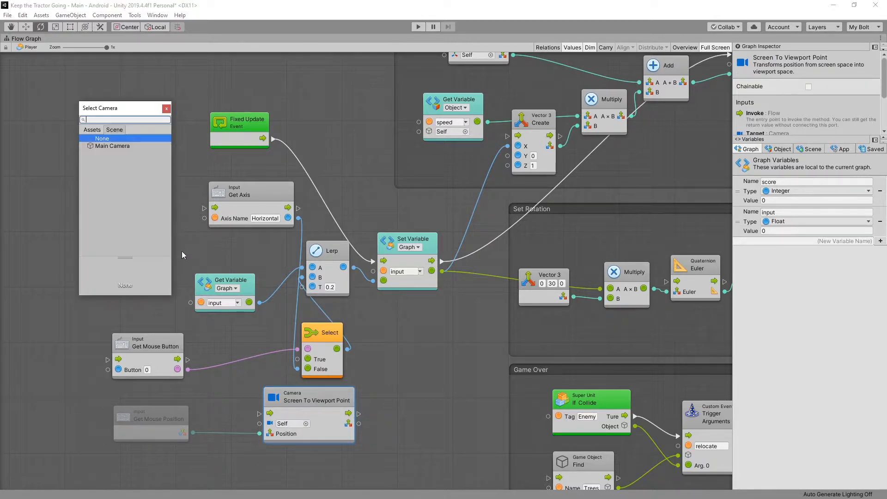
{"action": "left_click", "coordinate": [113, 145]}
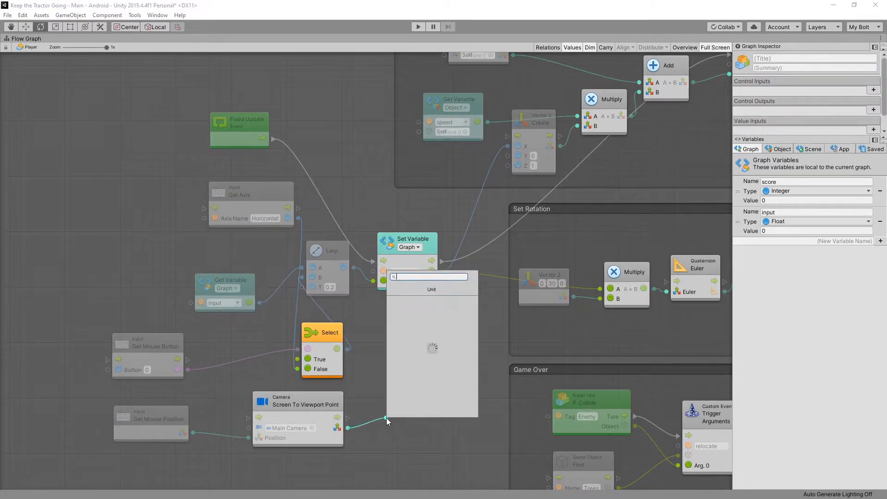
Add Vector3 Get X on the viewport point and a Subtract node after it.
{"action": "type", "text": "get"}
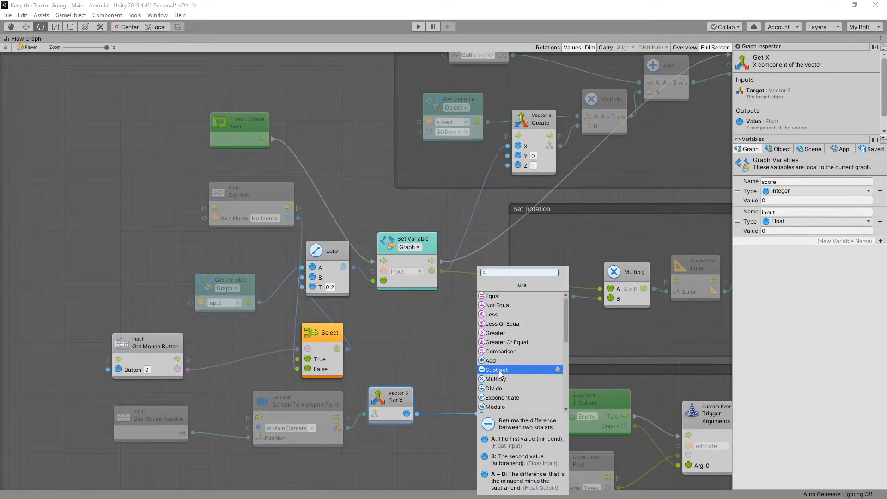
{"action": "left_click", "coordinate": [495, 370]}
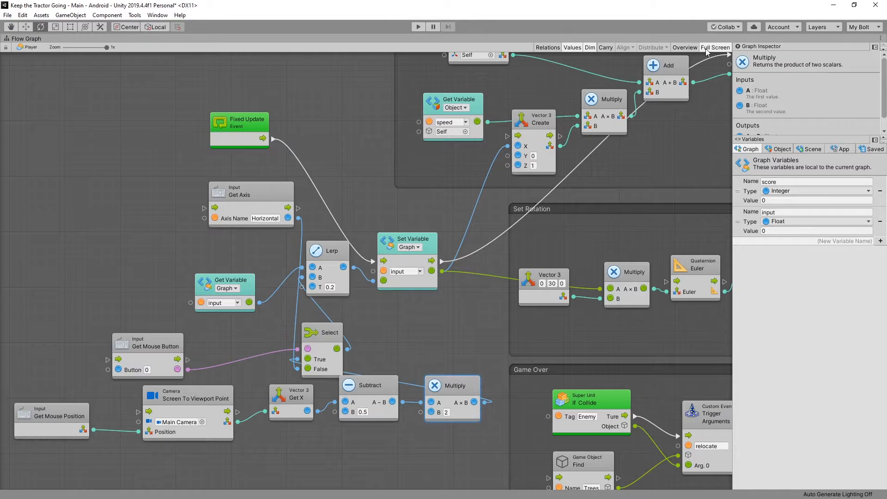
{"action": "left_click", "coordinate": [714, 47]}
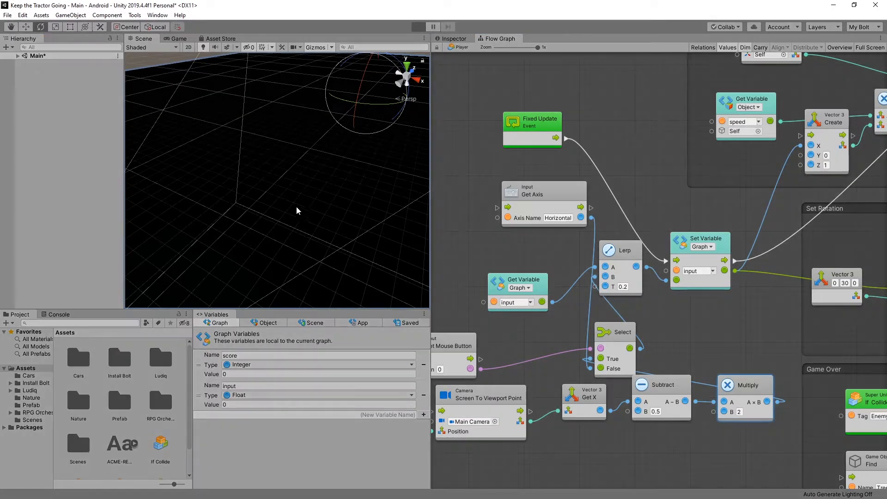
{"action": "left_click", "coordinate": [417, 27]}
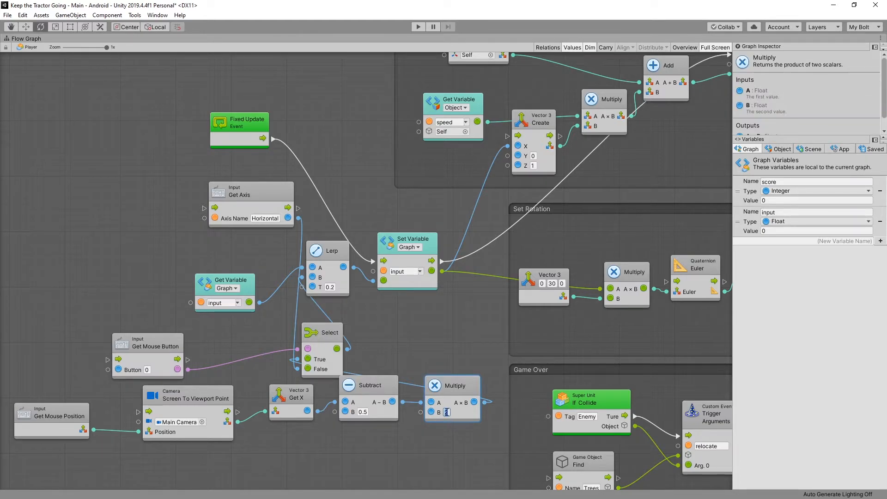
Change the Multiply B value from 2 to 4.
{"action": "type", "text": "2"}
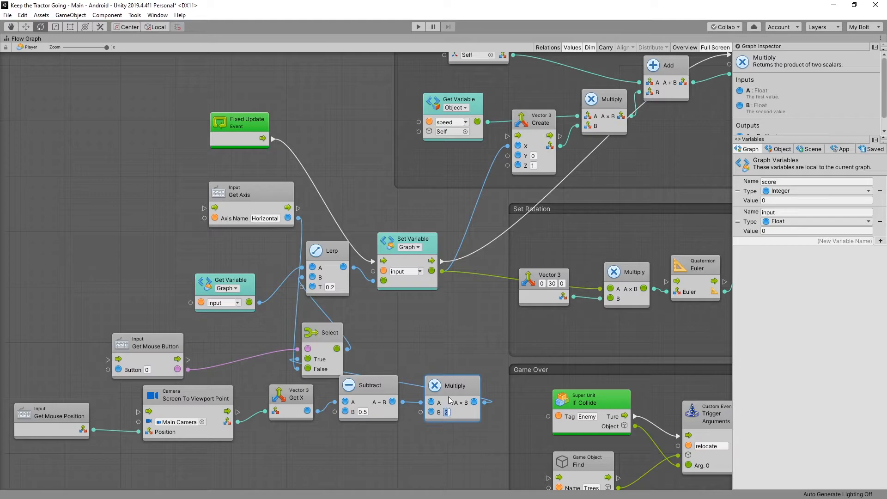
{"action": "type", "text": "4"}
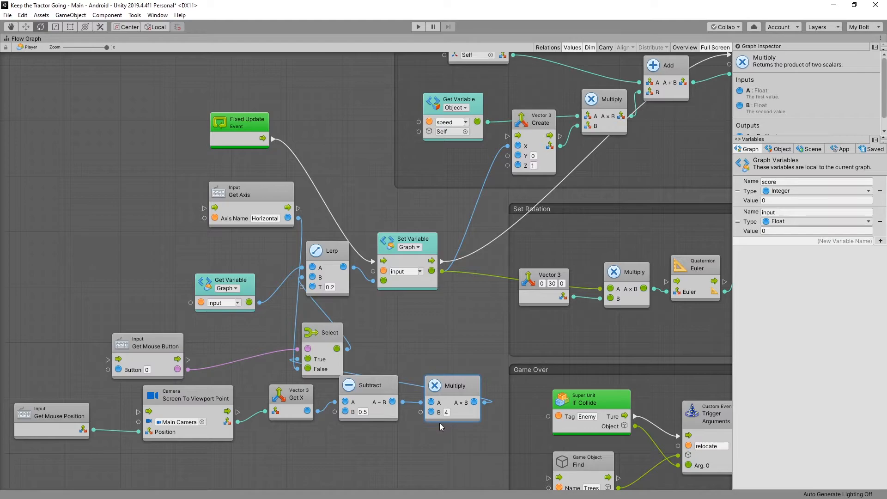
{"action": "mouse_move", "coordinate": [371, 361]}
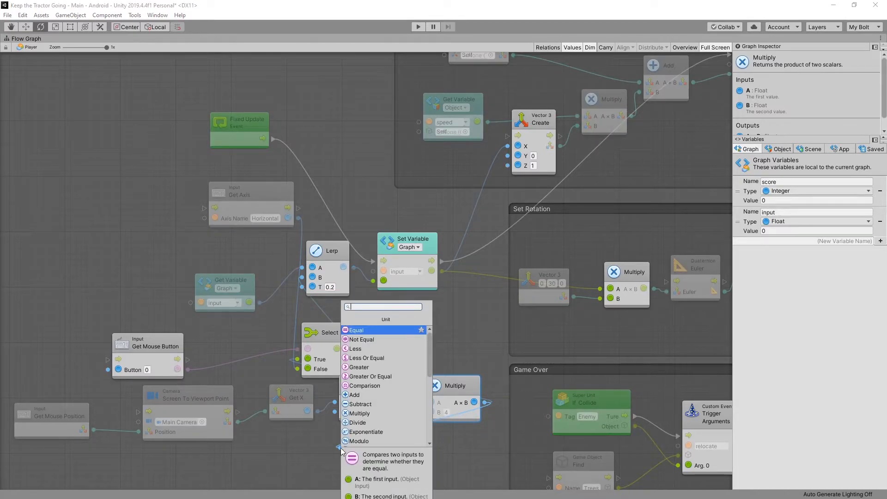
Add a Mathf Clamp node with Min -1 and feed the multiplied result into its value.
{"action": "type", "text": "clap"}
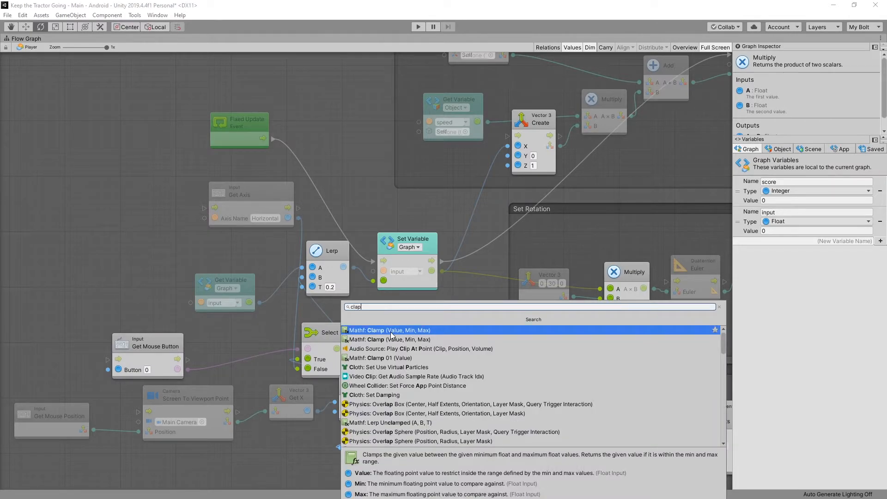
{"action": "left_click", "coordinate": [388, 330]}
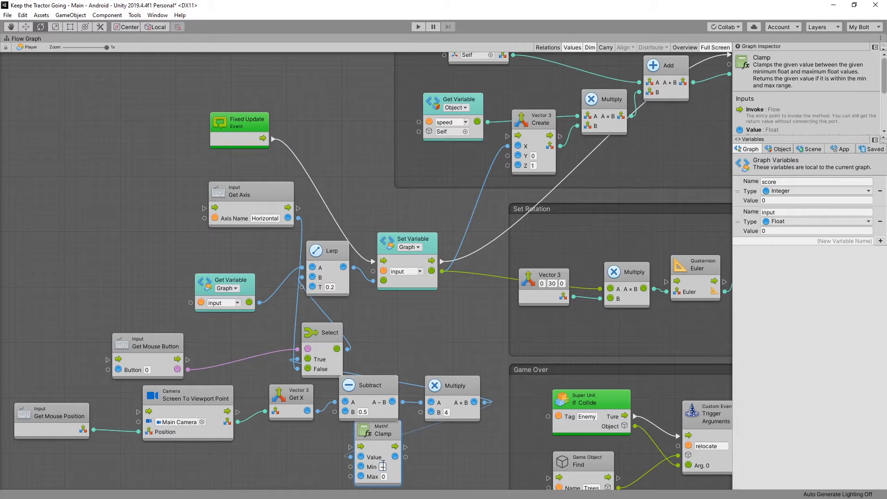
{"action": "type", "text": "-1"}
{"action": "left_click", "coordinate": [384, 476]}
{"action": "type", "text": "1"}
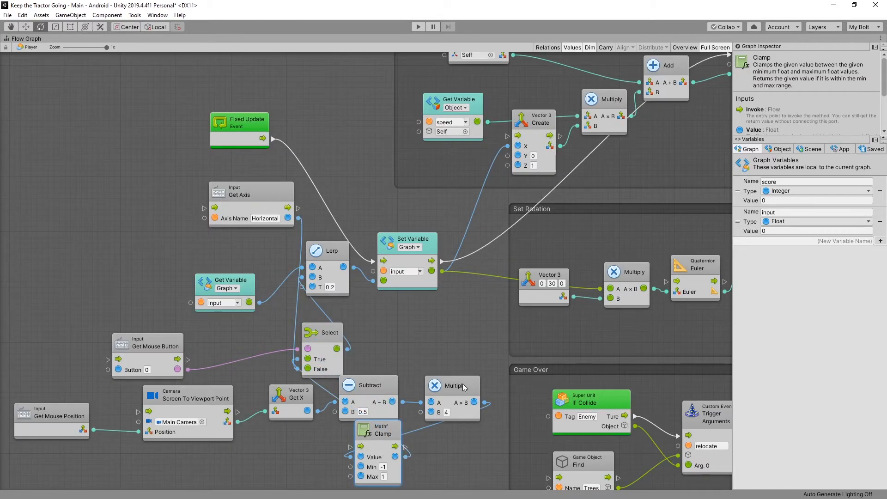
{"action": "left_click", "coordinate": [452, 385]}
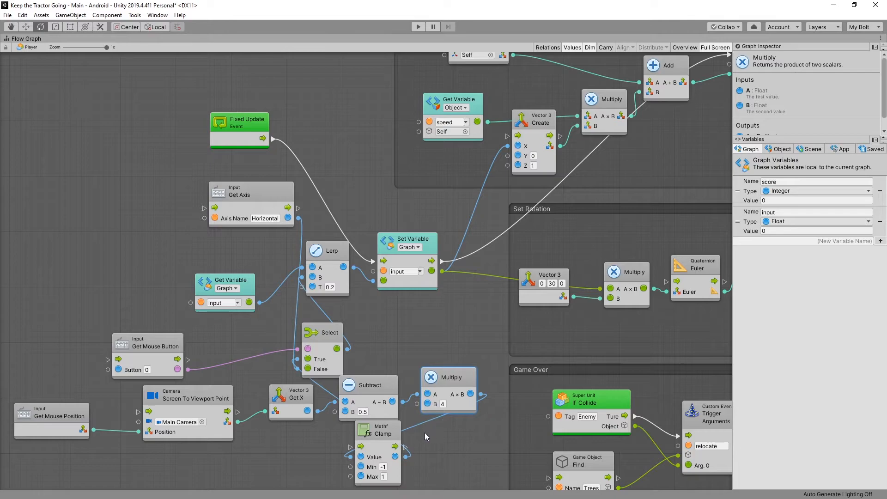
{"action": "left_click", "coordinate": [383, 467]}
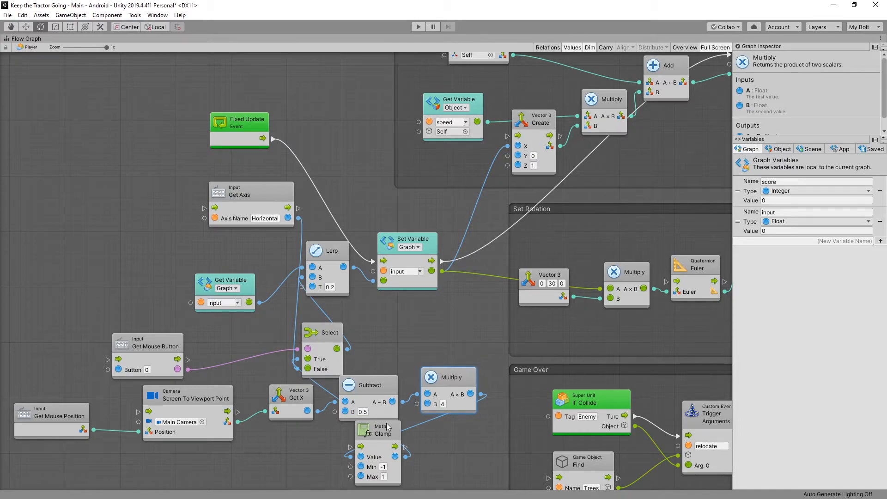
{"action": "left_click", "coordinate": [418, 27]}
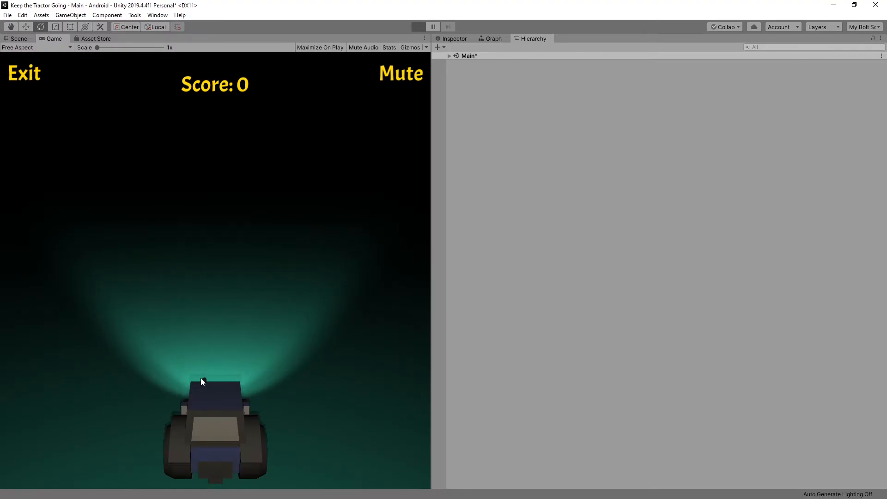
{"action": "left_click", "coordinate": [418, 26]}
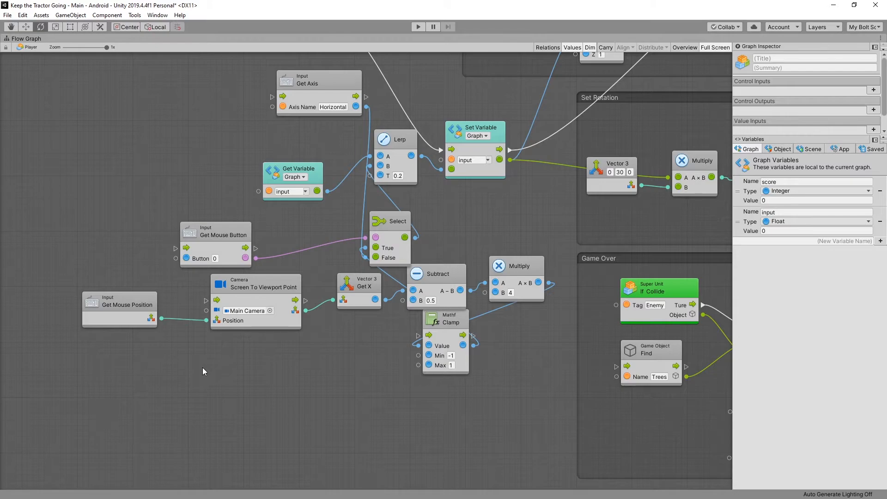
{"action": "mouse_move", "coordinate": [124, 237]}
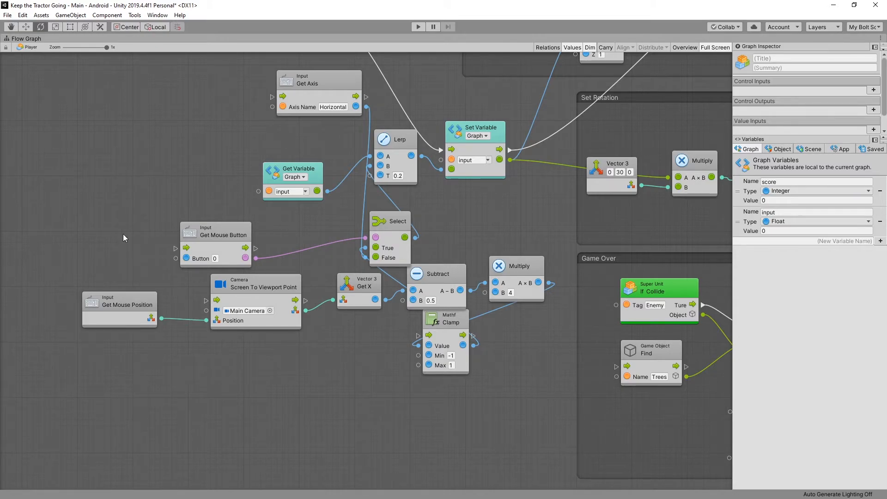
{"action": "mouse_move", "coordinate": [278, 244]}
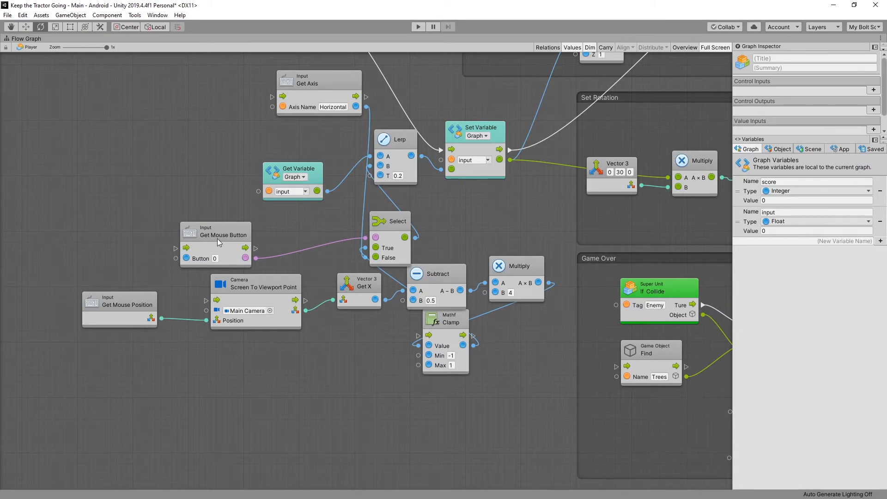
{"action": "mouse_move", "coordinate": [481, 304]}
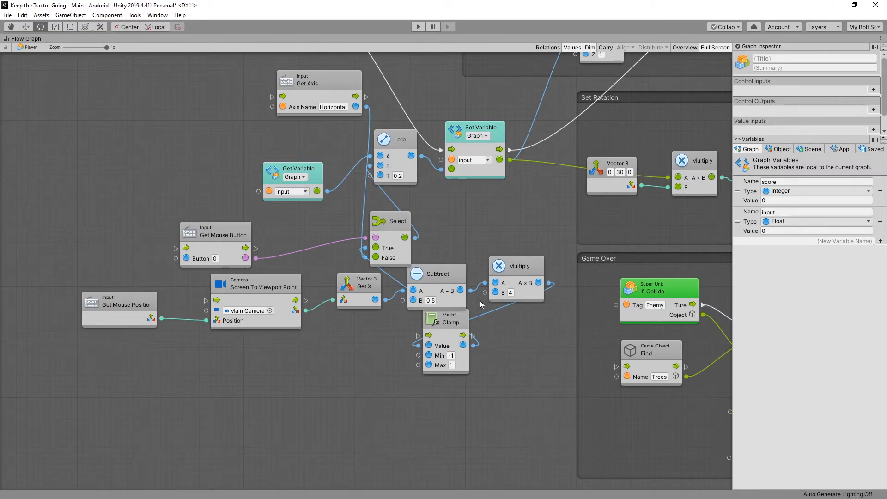
{"action": "mouse_move", "coordinate": [124, 231]}
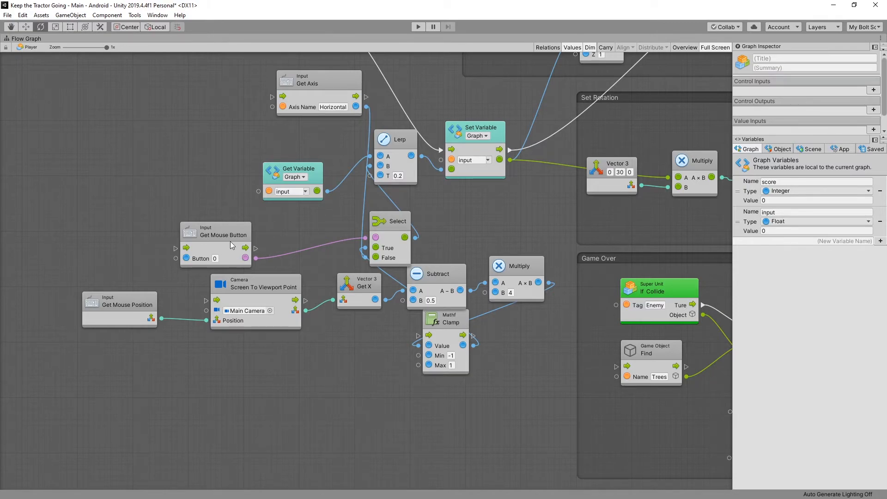
{"action": "mouse_move", "coordinate": [206, 334]}
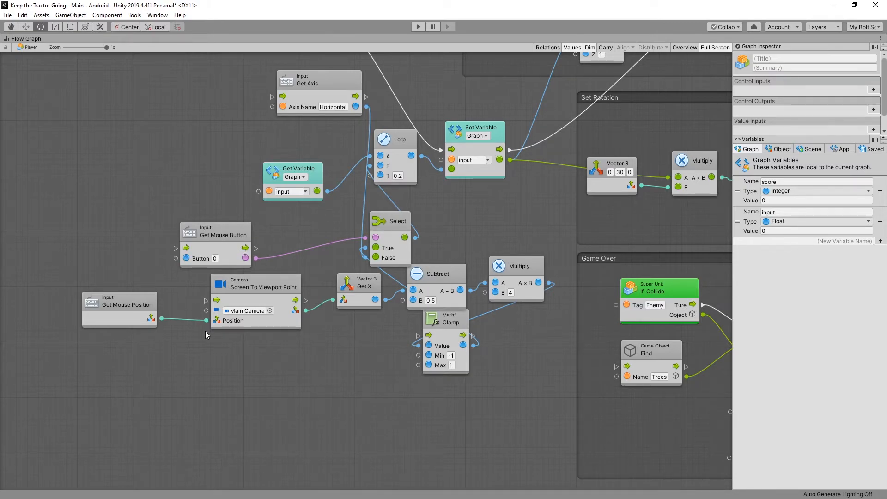
{"action": "left_click", "coordinate": [215, 235]}
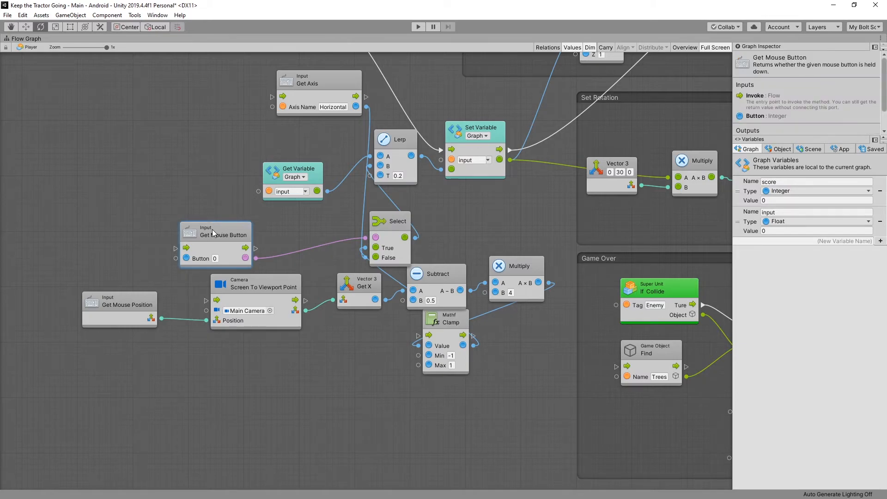
{"action": "left_click", "coordinate": [119, 308]}
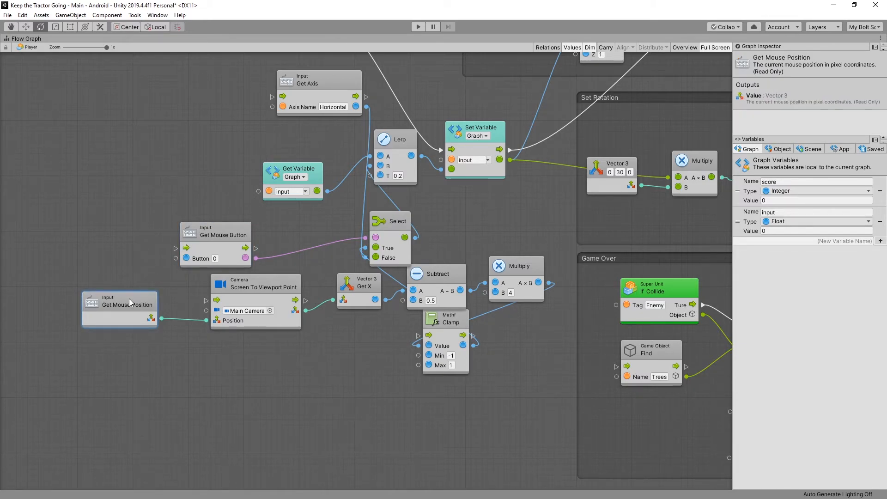
{"action": "left_click", "coordinate": [80, 191]}
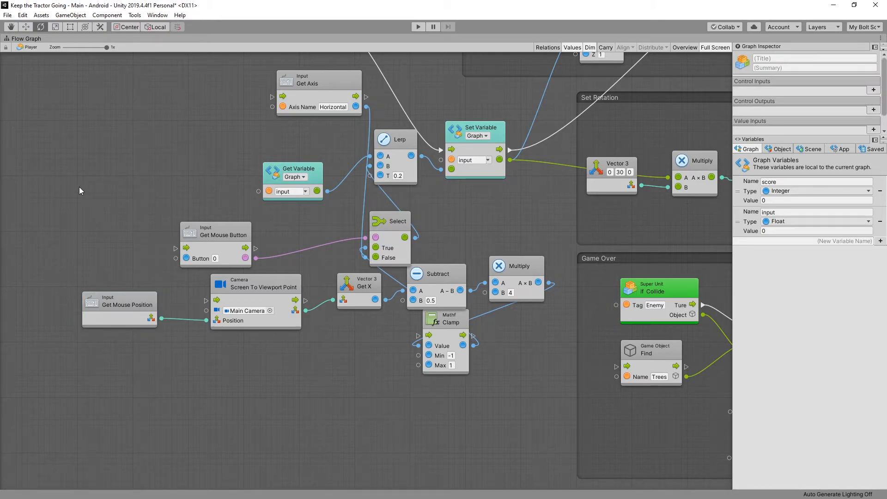
Add a Get Touch Count node feeding a Greater comparison against 0.
{"action": "type", "text": "touch cou"}
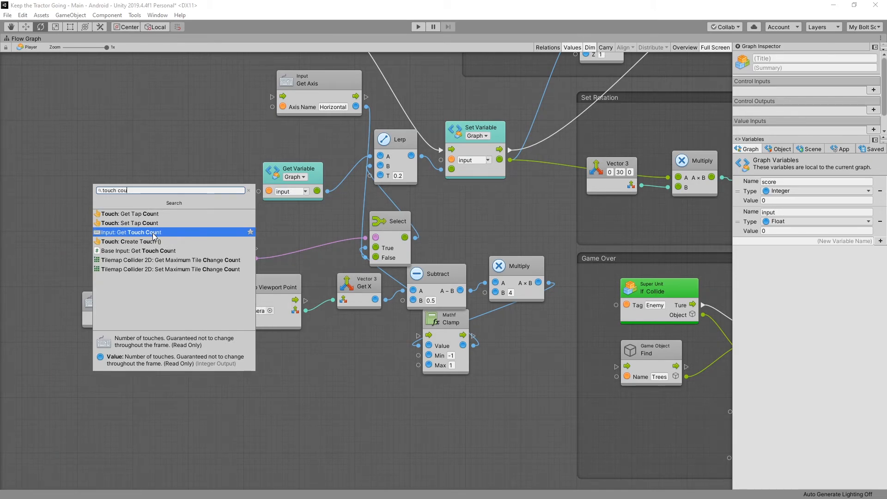
{"action": "left_click", "coordinate": [132, 232]}
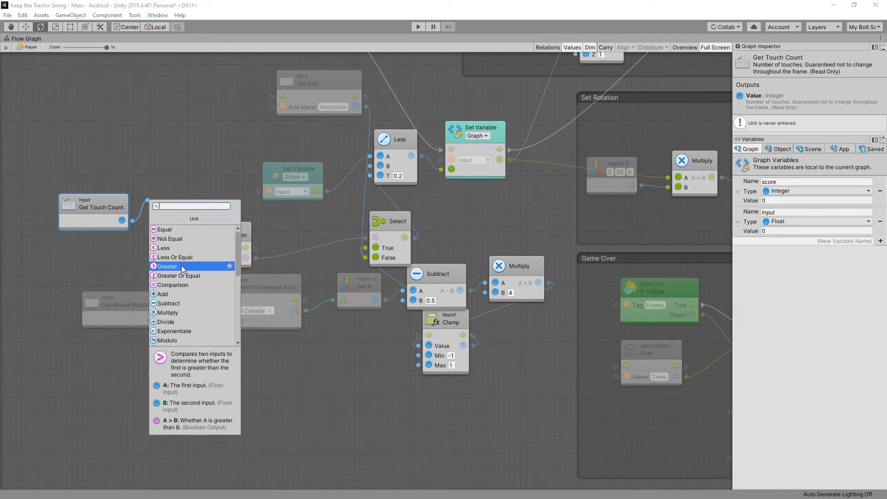
{"action": "left_click", "coordinate": [168, 266]}
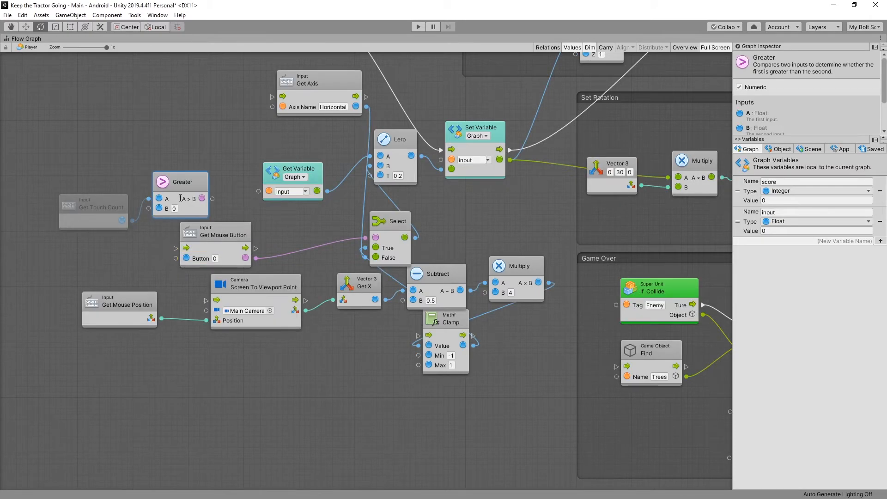
{"action": "mouse_move", "coordinate": [213, 200]}
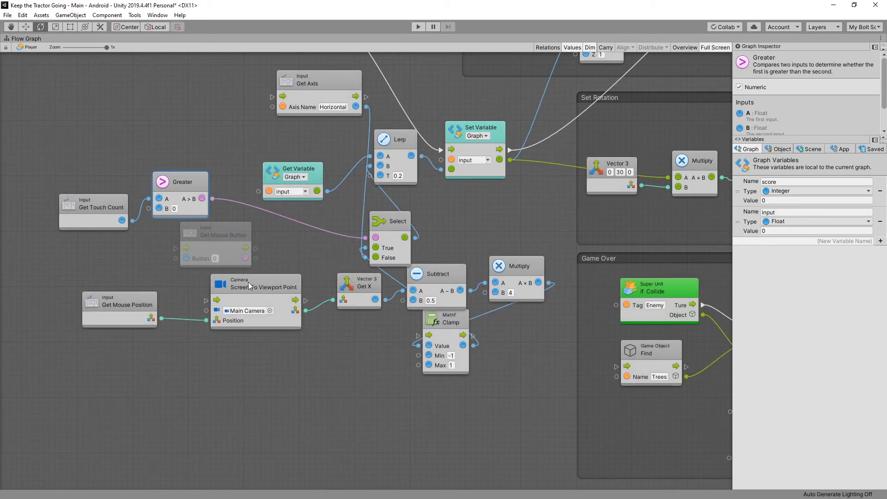
{"action": "mouse_move", "coordinate": [104, 343]}
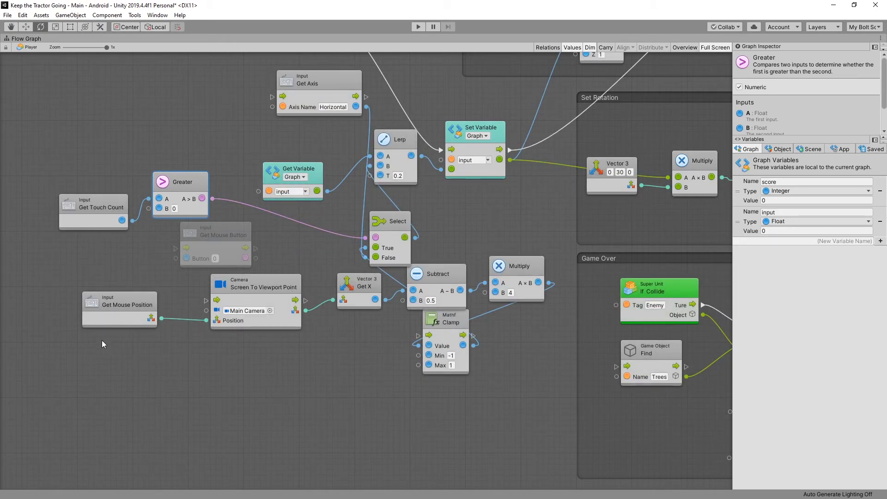
Add a Touch Get Position node feeding the Screen To Viewport Point conversion.
{"action": "type", "text": "touy"}
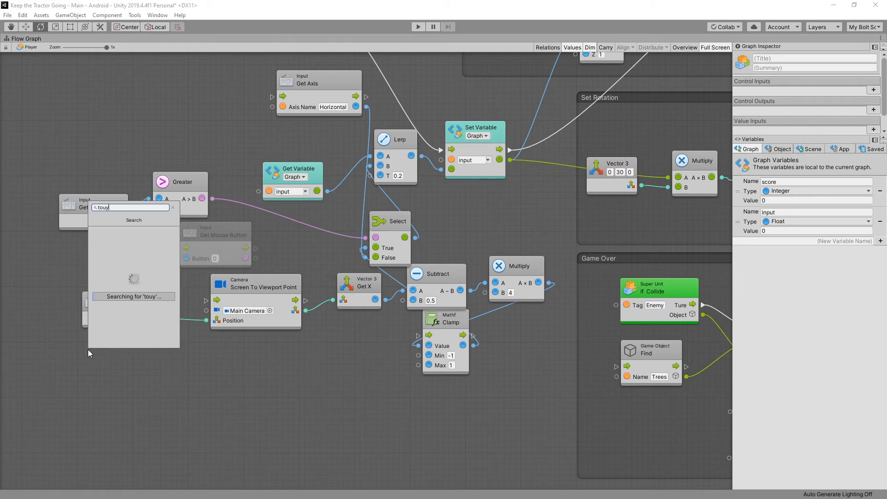
{"action": "type", "text": "touch pos"}
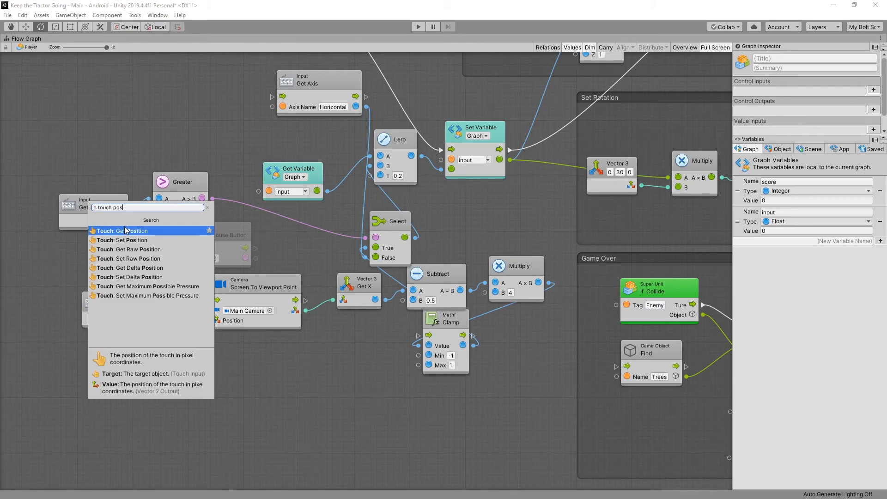
{"action": "left_click", "coordinate": [121, 230]}
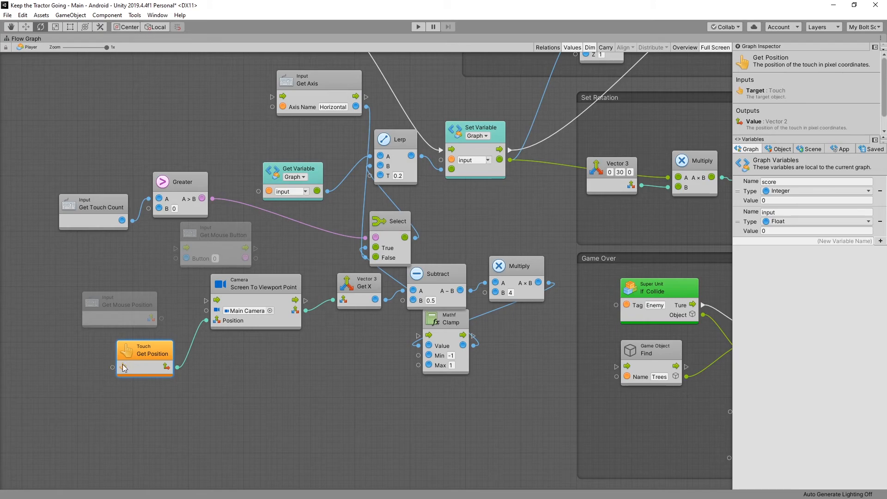
From the position's target port, add an Input Get Touch node for index 0.
{"action": "left_click_drag", "start_coordinate": [112, 367], "coordinate": [46, 361]}
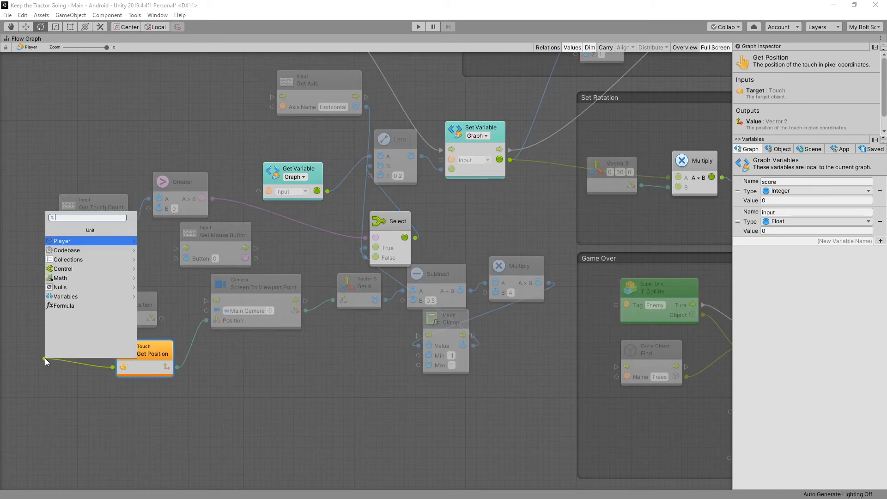
{"action": "type", "text": "get touch"}
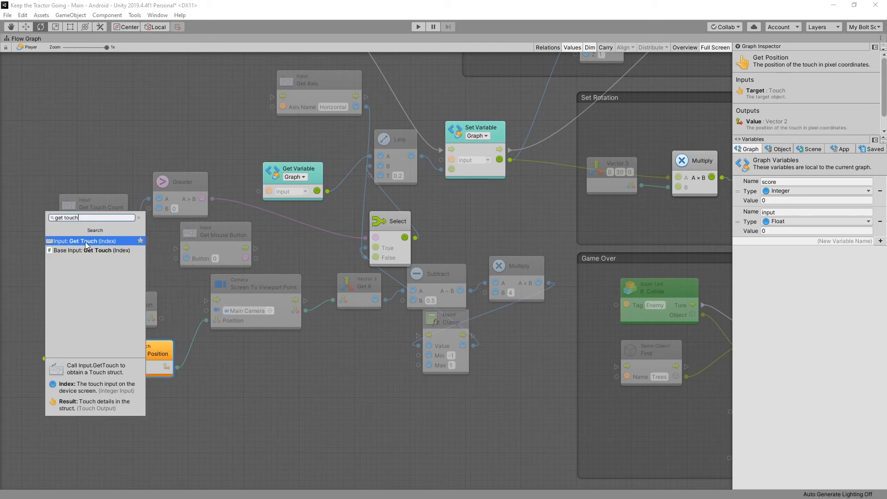
{"action": "left_click", "coordinate": [83, 240]}
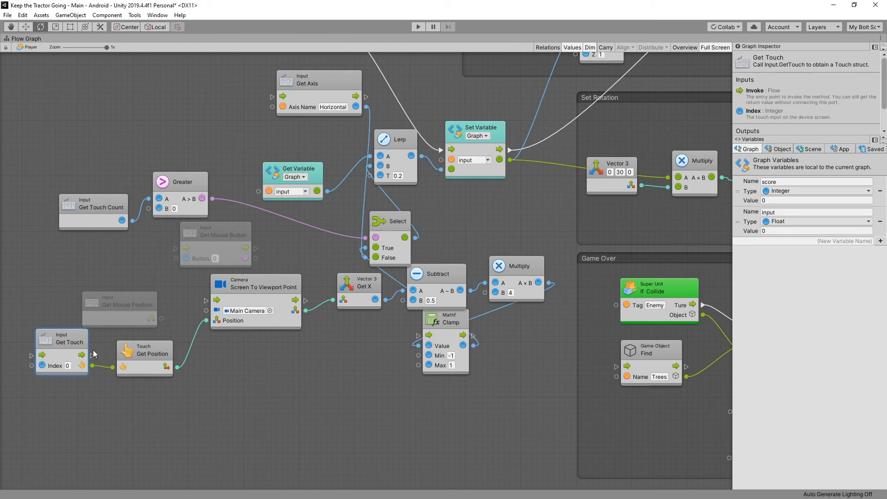
{"action": "mouse_move", "coordinate": [97, 225]}
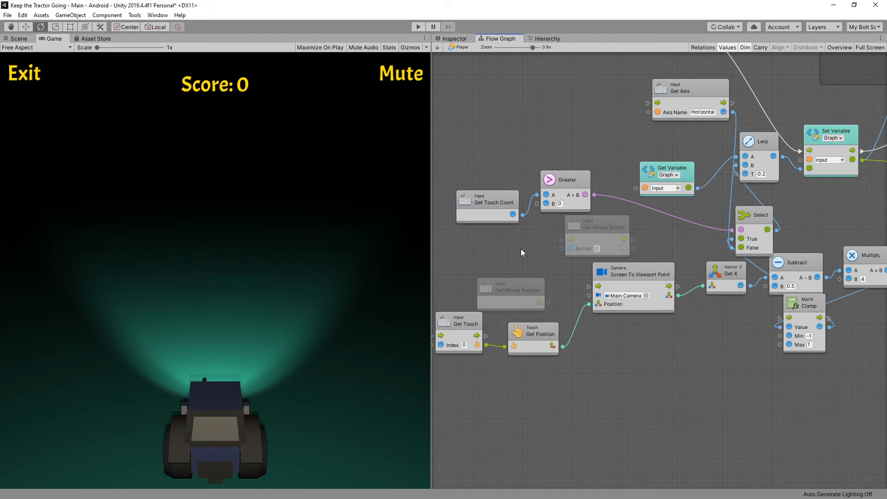
{"action": "mouse_move", "coordinate": [489, 256]}
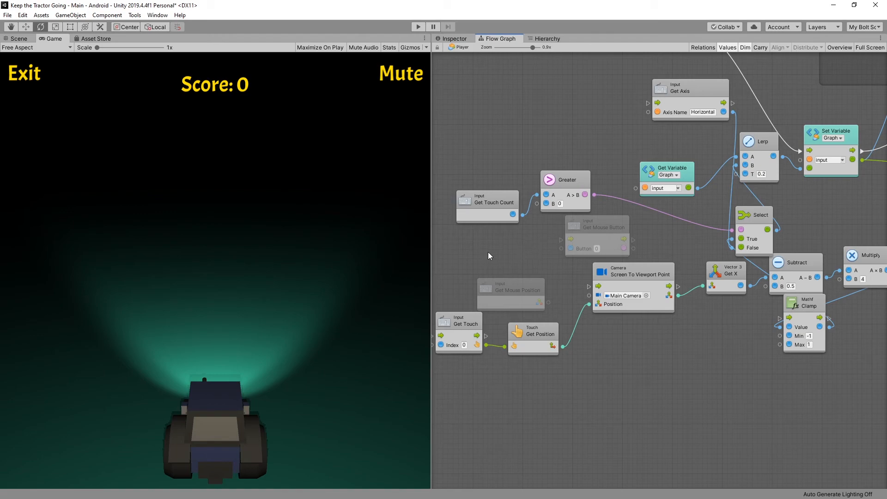
{"action": "mouse_move", "coordinate": [479, 259]}
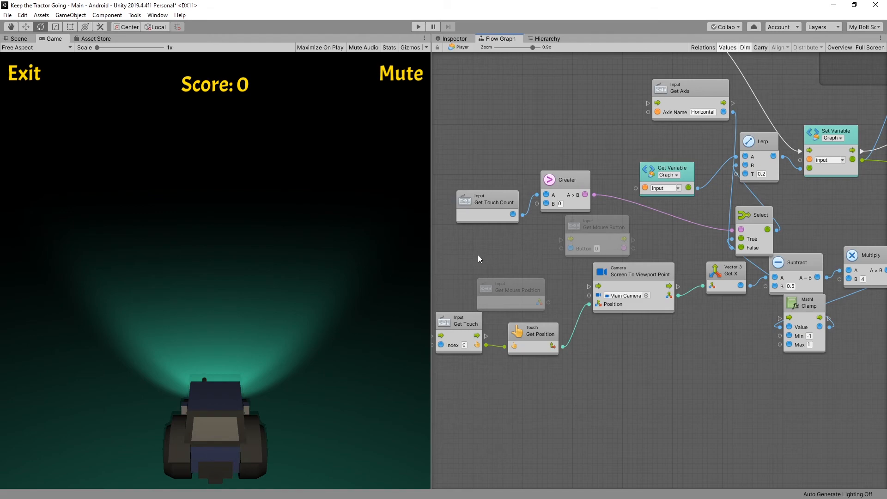
{"action": "mouse_move", "coordinate": [418, 72]}
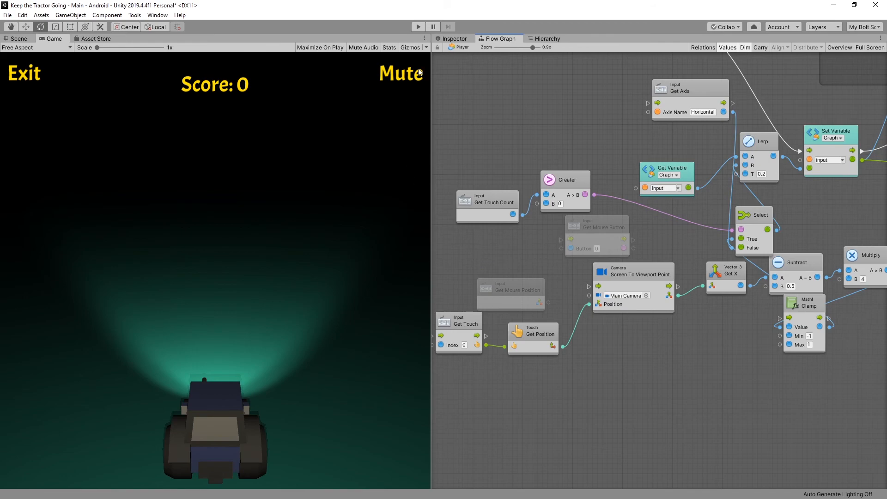
{"action": "left_click", "coordinate": [417, 27]}
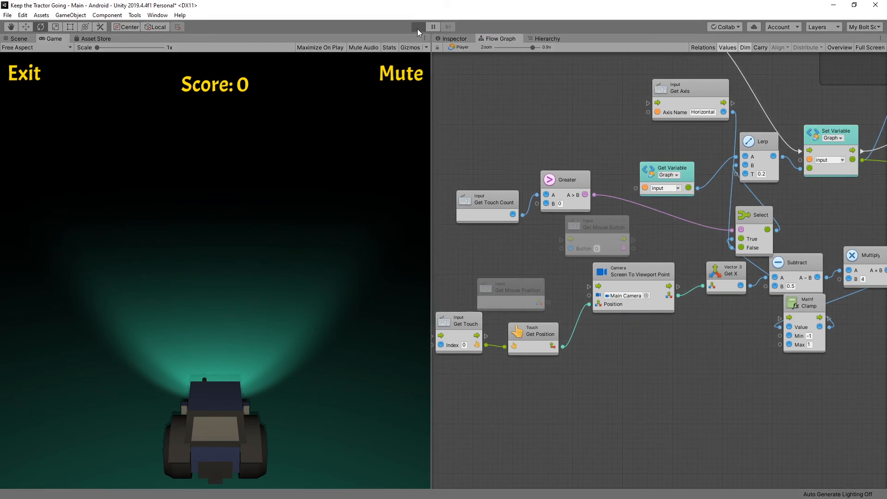
{"action": "left_click", "coordinate": [418, 27]}
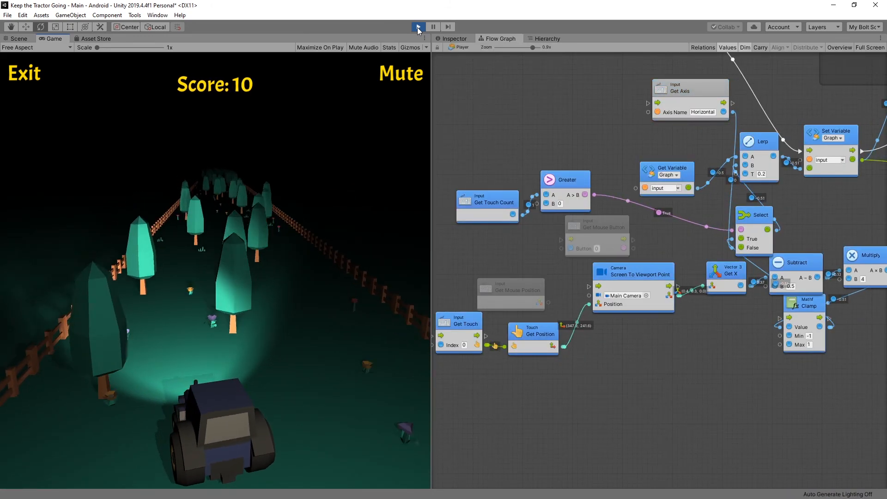
{"action": "left_click", "coordinate": [417, 27]}
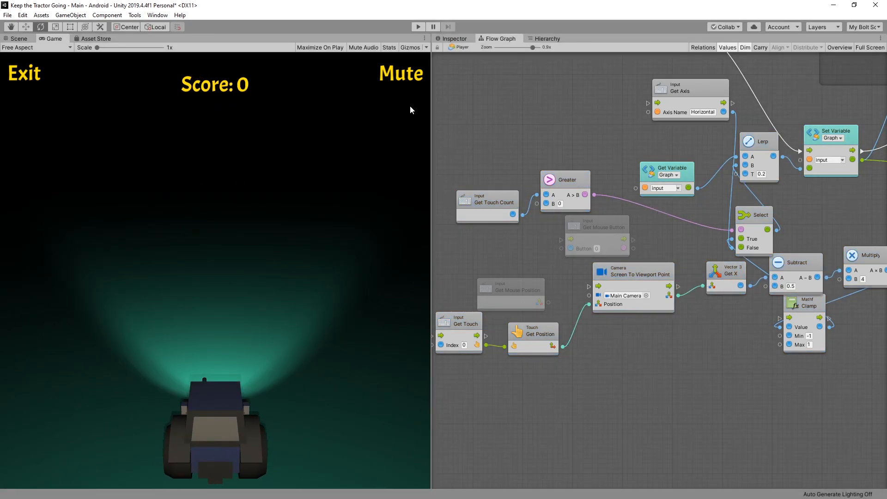